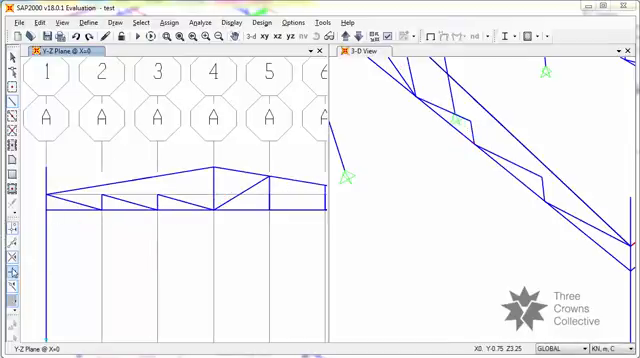
mouse_move(144, 202)
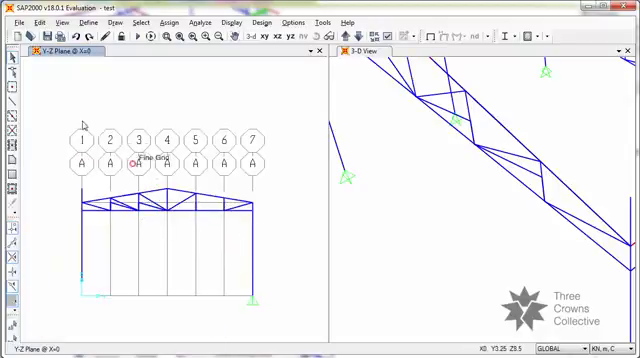
- Start a DXF import via File > Import to bring up the file browse dialog
left_click(16, 20)
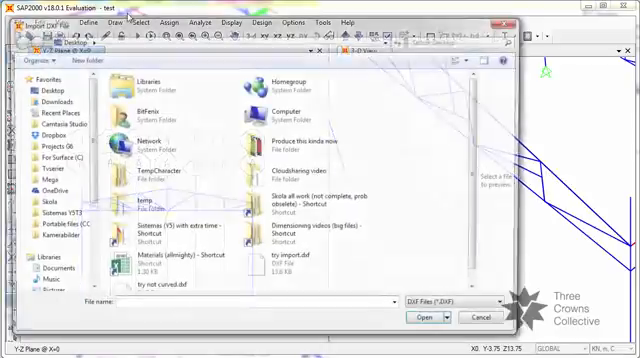
- Open the Rhino DXF file and pick a layer in the Frames dropdown of the DXF Import dialog
left_click(136, 268)
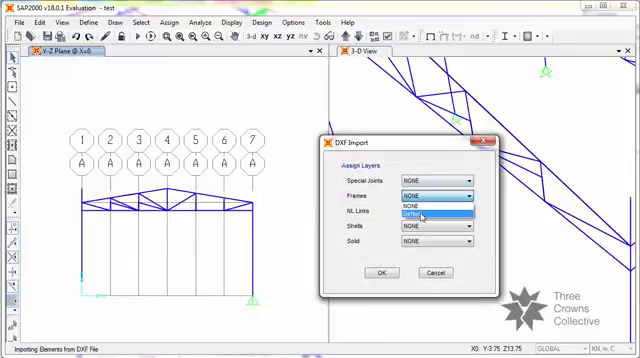
left_click(424, 214)
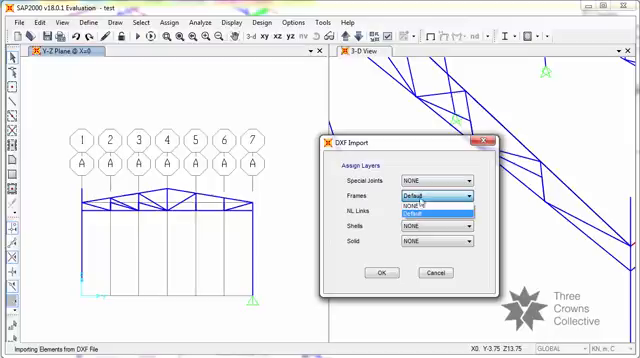
left_click(432, 200)
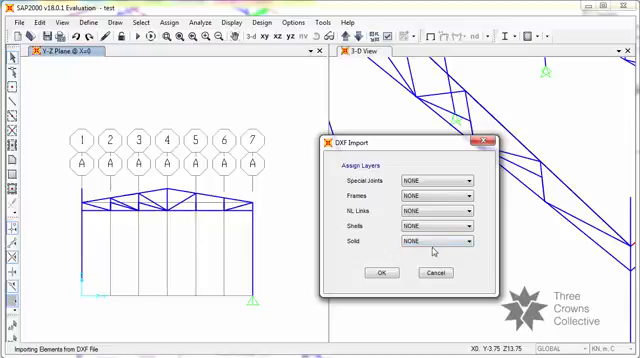
mouse_move(450, 252)
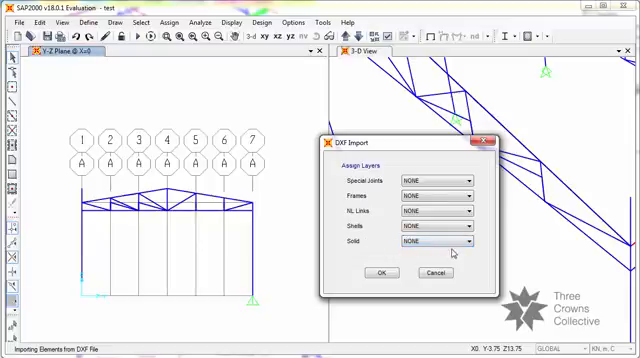